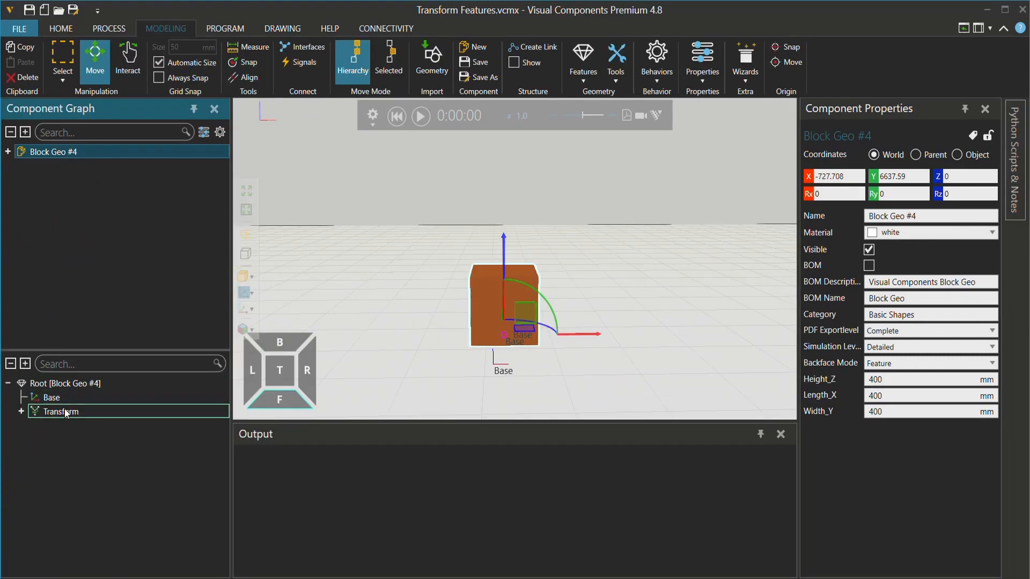
- Set the Transform expression to Sx(0.5).Sy(0.5).Sz(0.5), then change the scale factors to 2.5
left_click(62, 410)
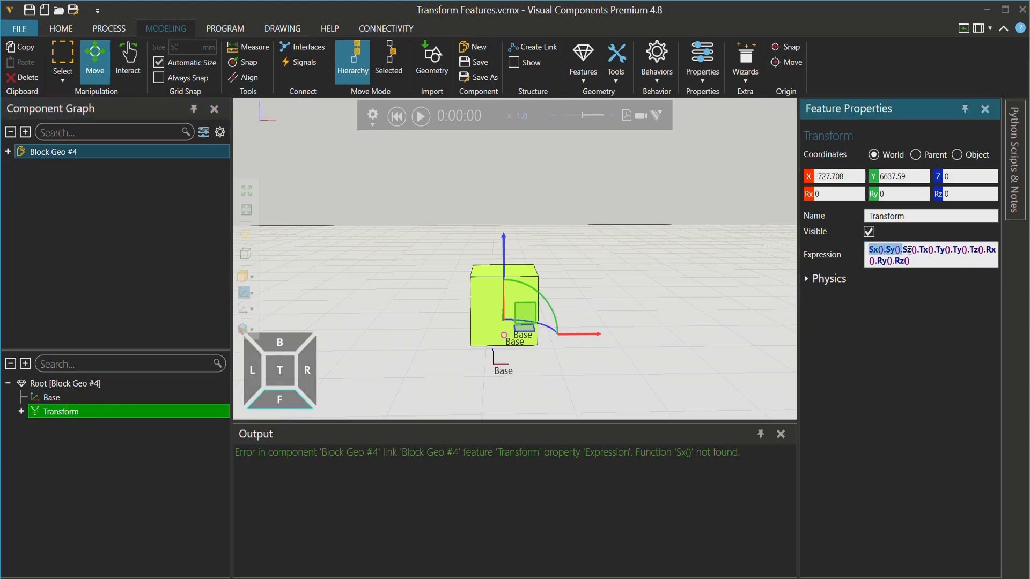
left_click(912, 262)
type("Sx(0.5).Sy().Sz")
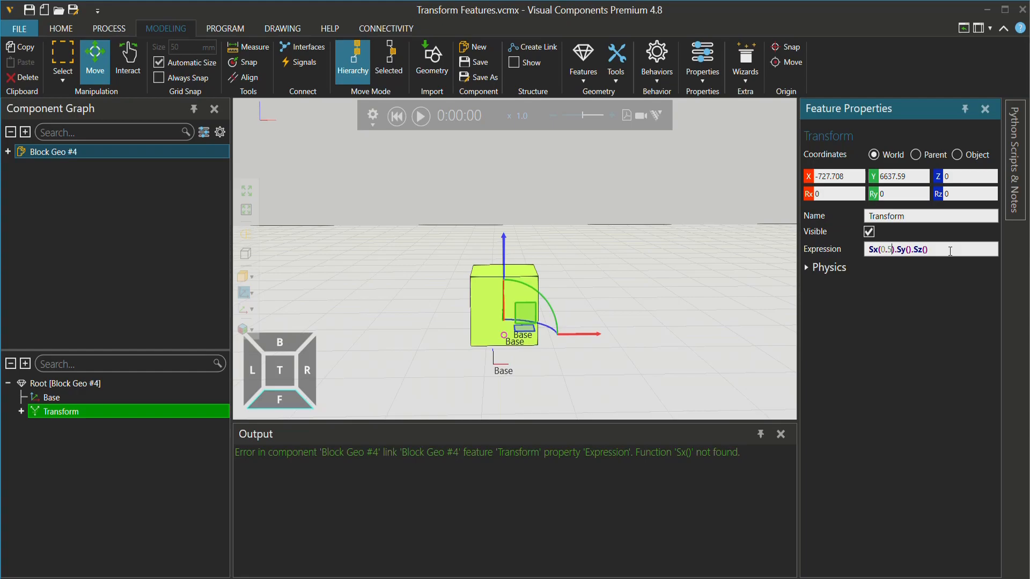
type("0")
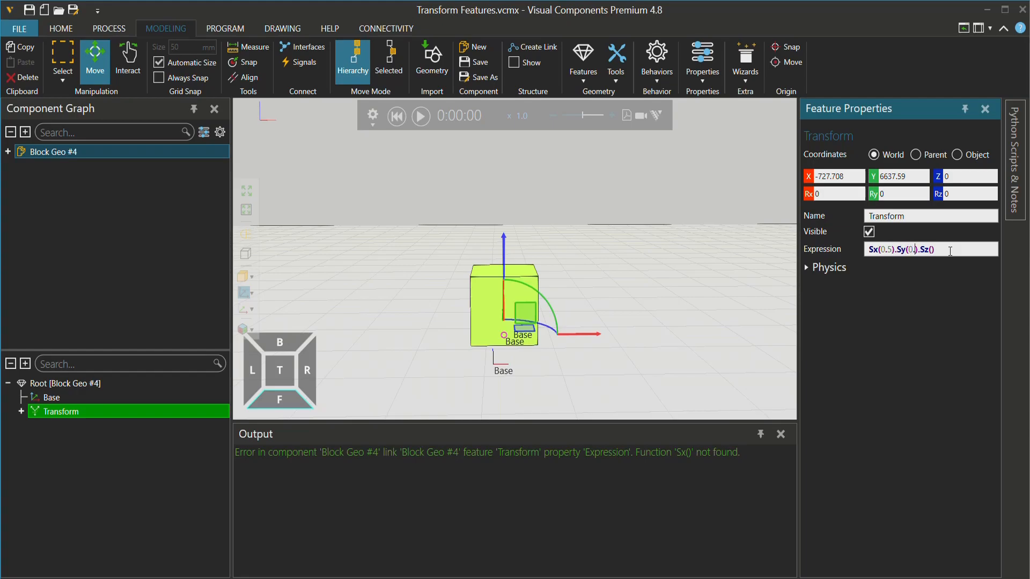
type(".5")
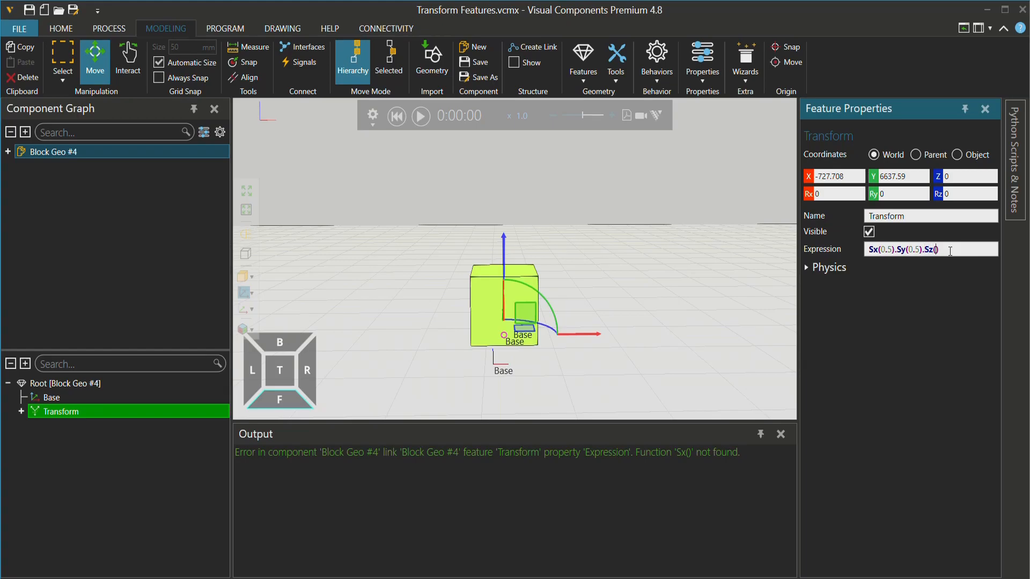
type("0.5")
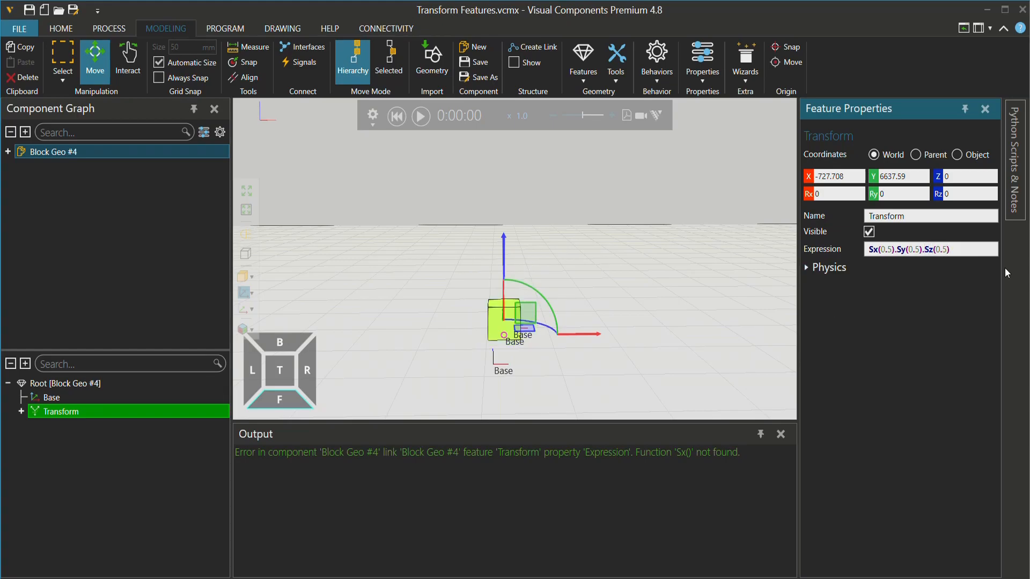
left_click(929, 249)
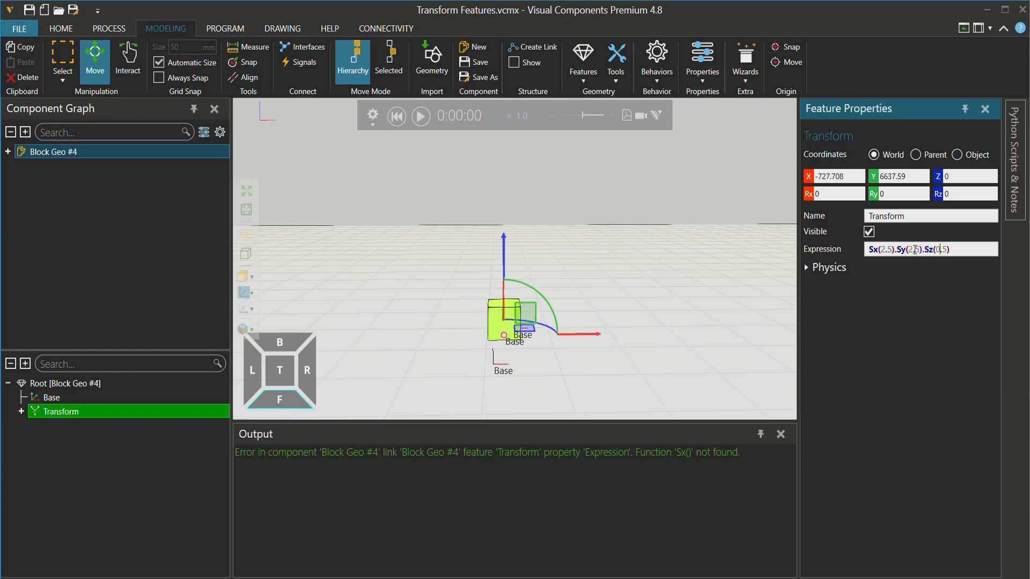
type("2.5")
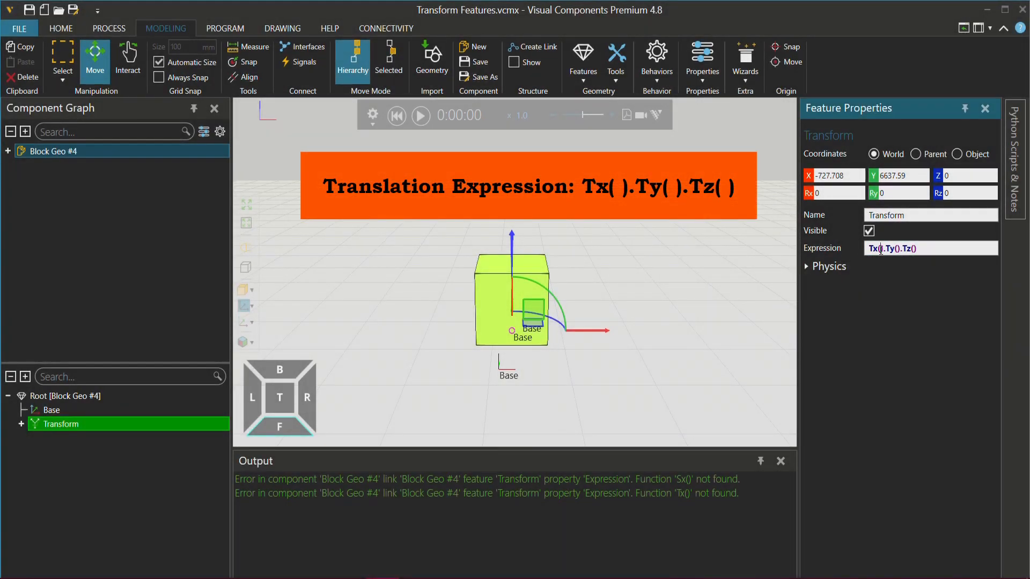
- Enter the translation expression Tx(500).Ty(0).Tz(0) to shift the block 500 along X
type("500")
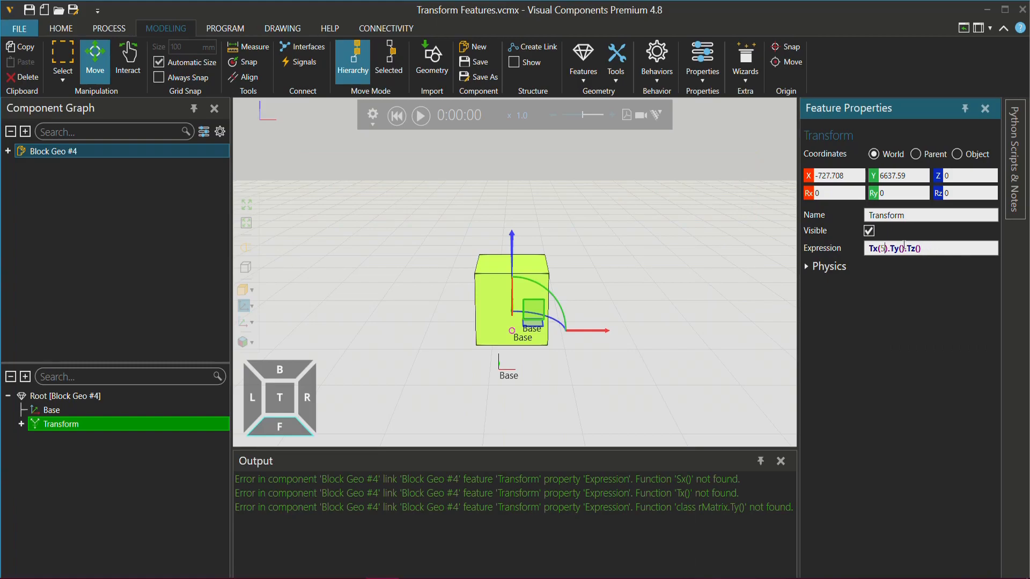
type("00")
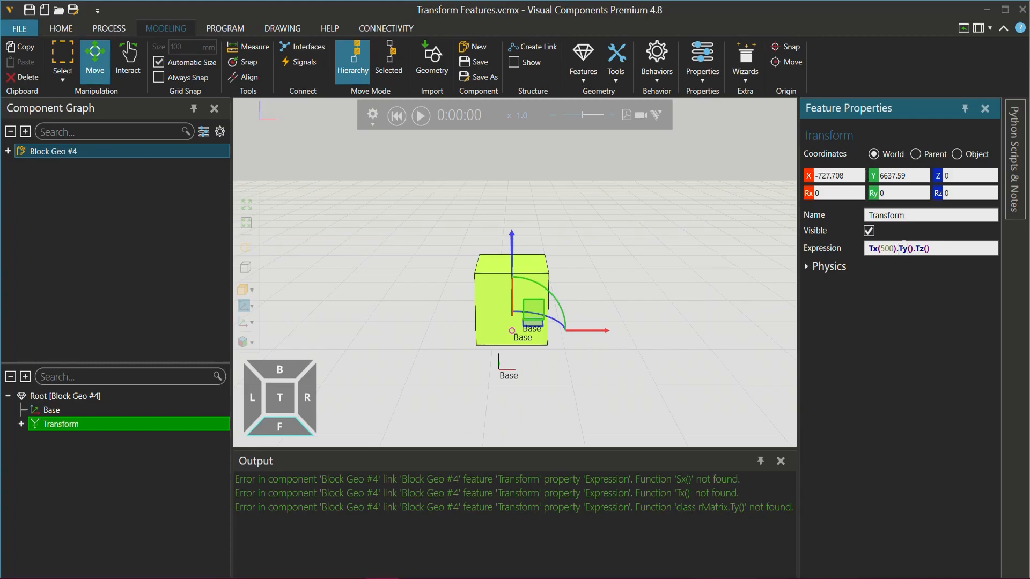
type("0")
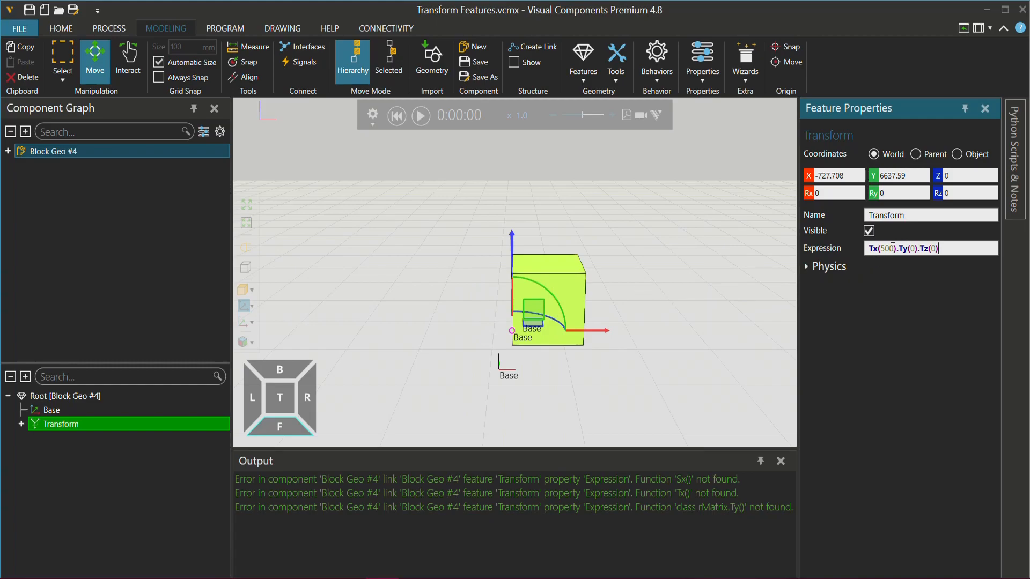
key("BackSpace")
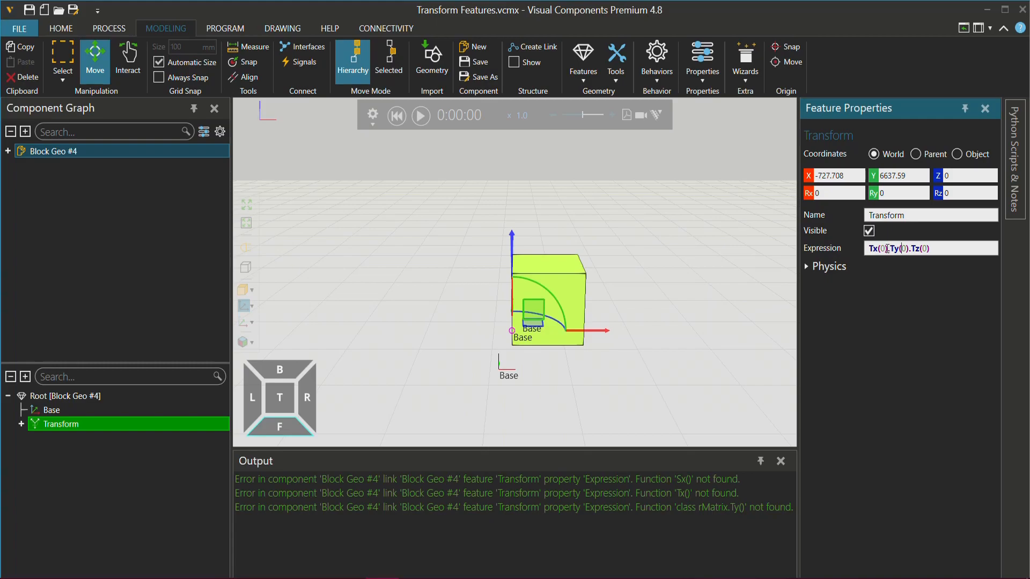
- Move the 500 offset to Ty and then Tz to shift the block along Y and Z
type("5")
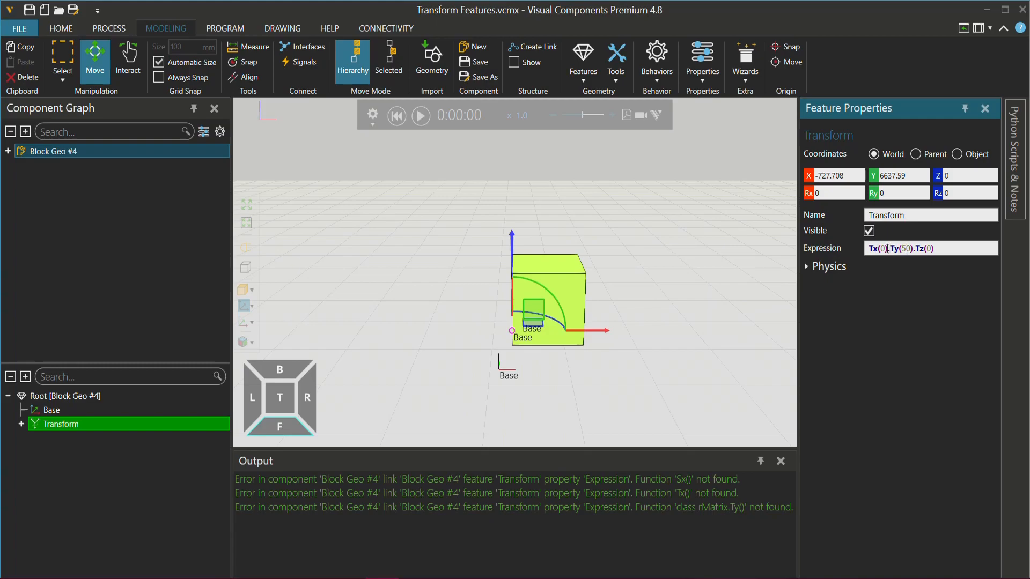
type("500")
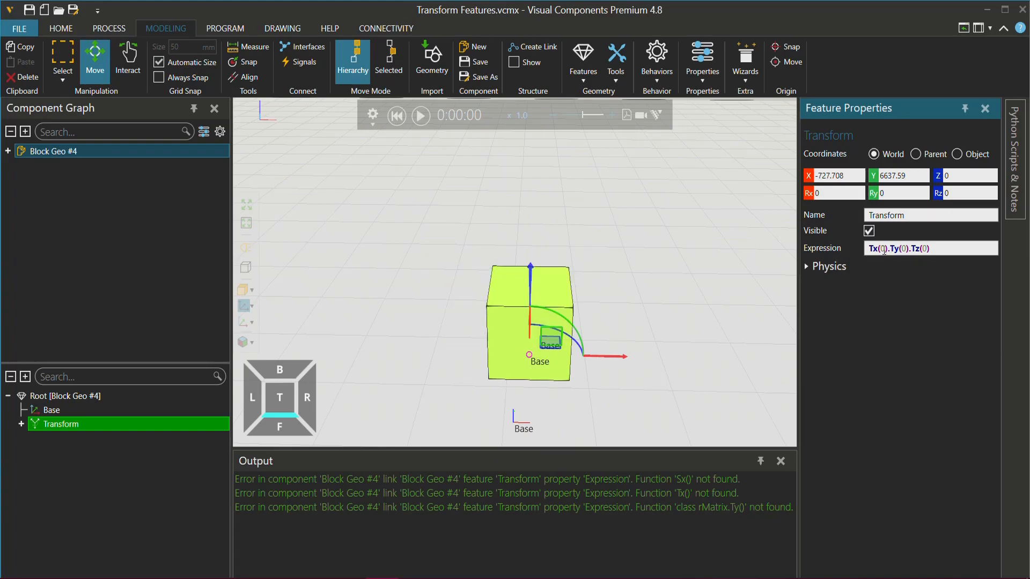
type("500")
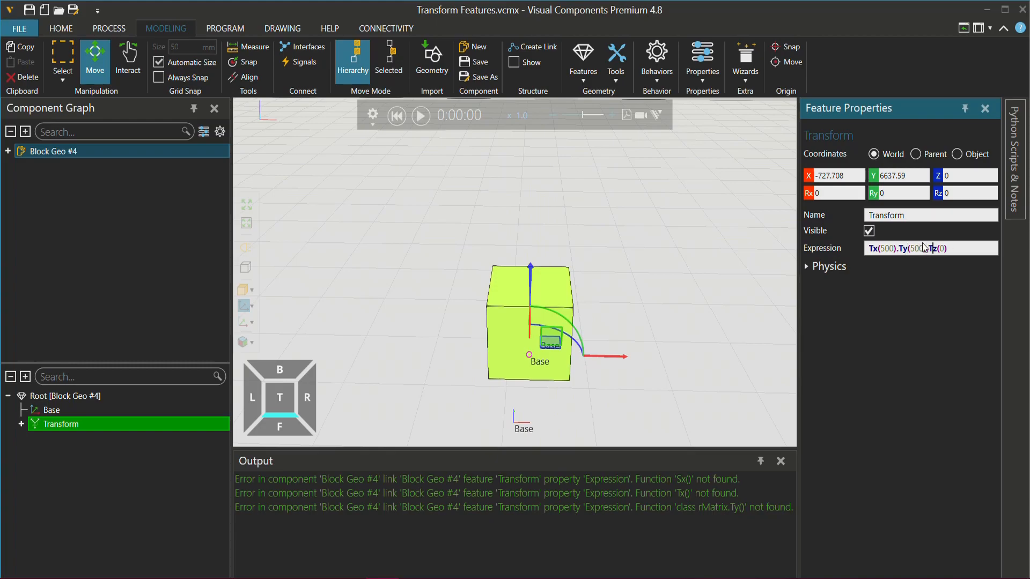
type("500")
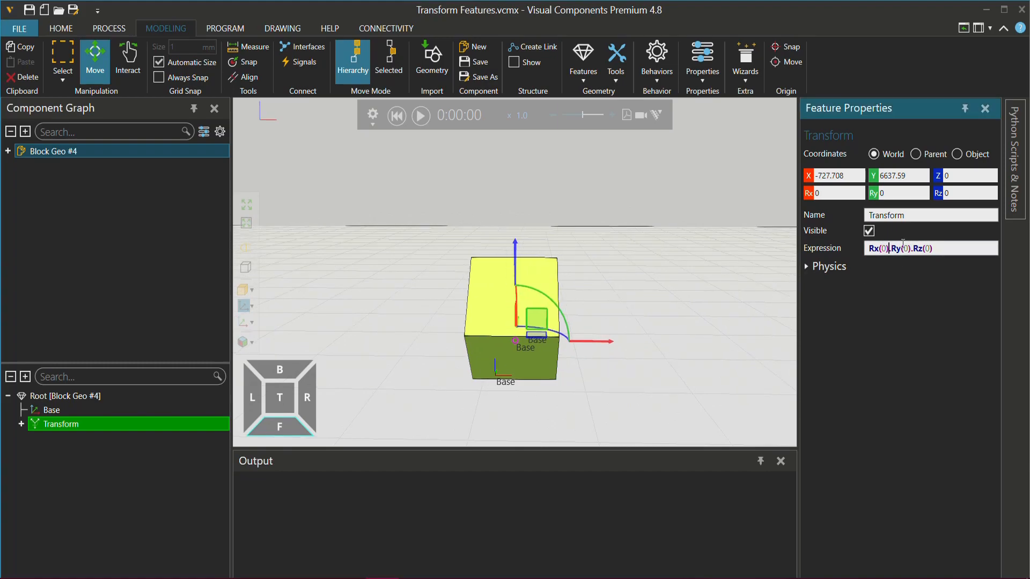
- Set the rotation expression to Rx(45).Ry(0).Rz(0) to tilt the block 45 degrees
type("45")
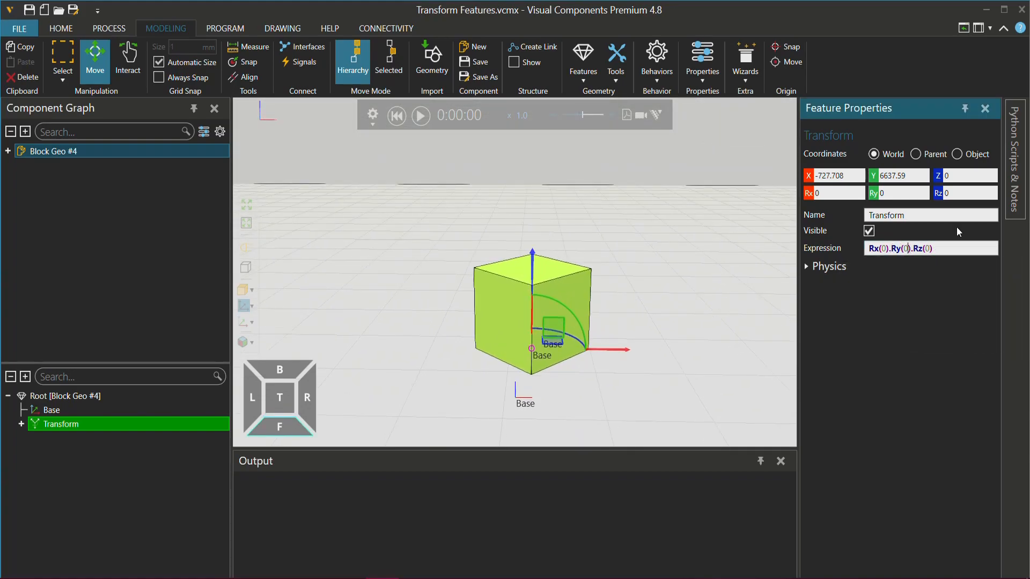
mouse_move(929, 214)
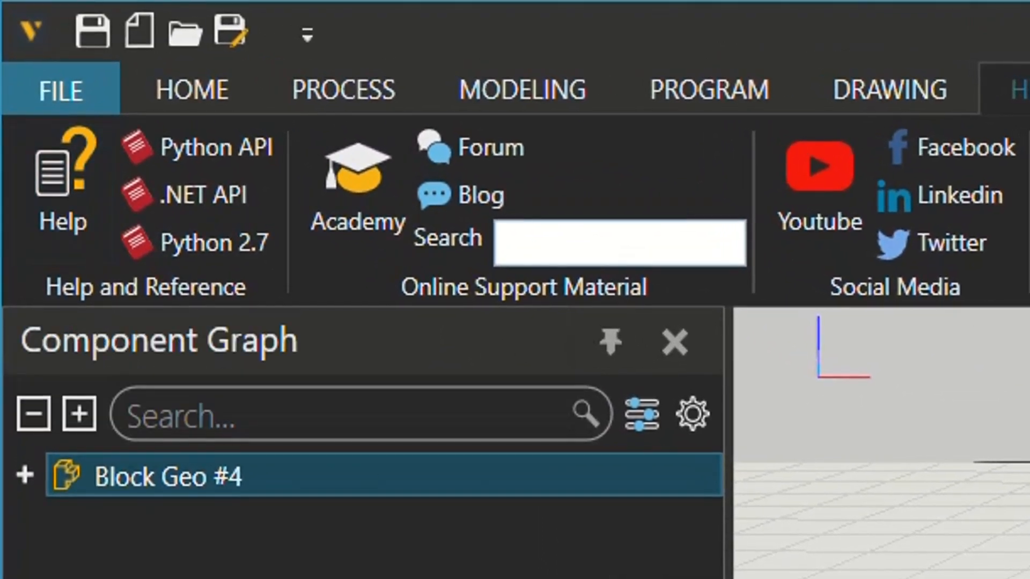
- Show the Expressions Functions help page and browse down to the matrix and distribution tables
left_click(62, 183)
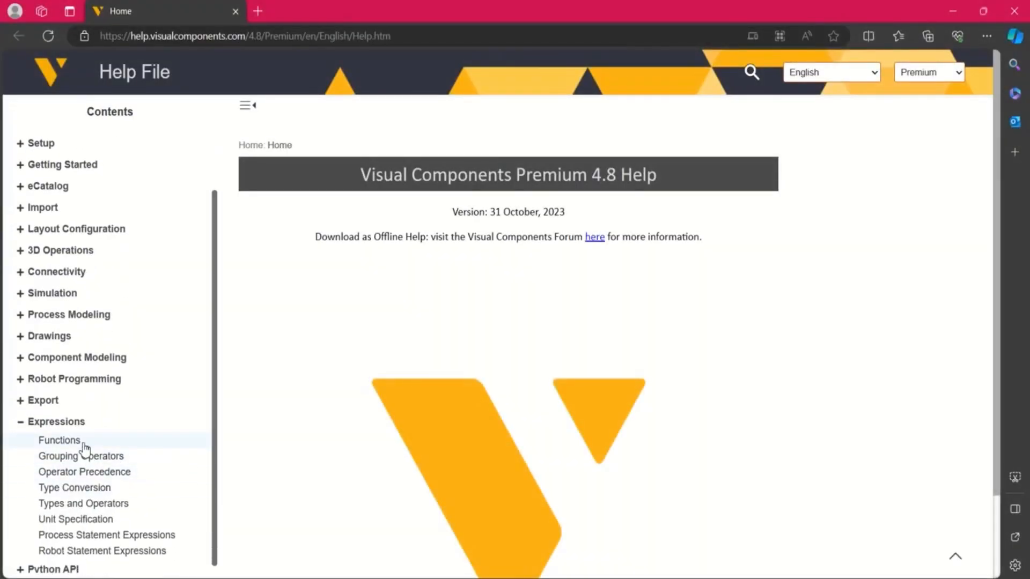
left_click(59, 440)
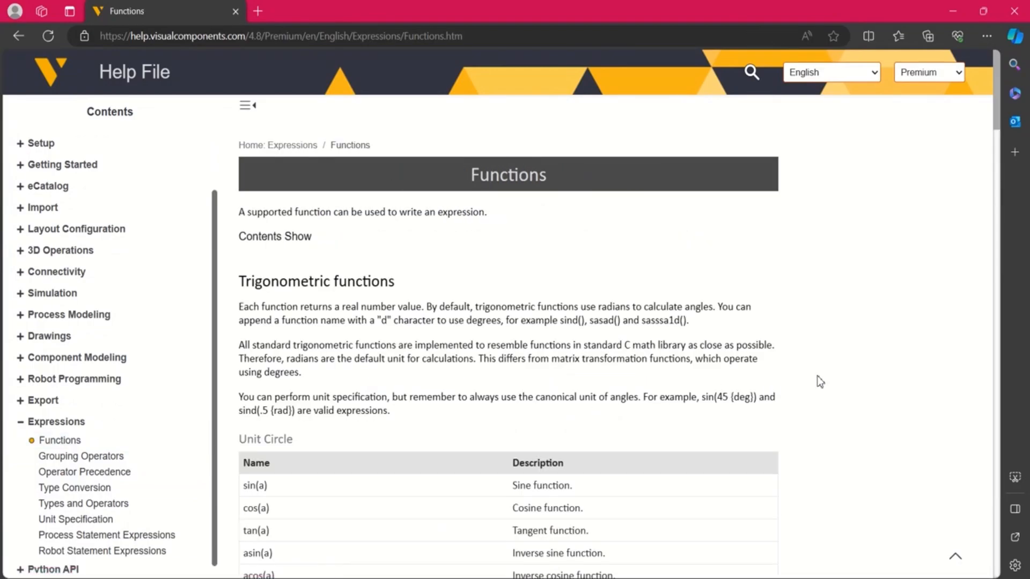
scroll("down", 3)
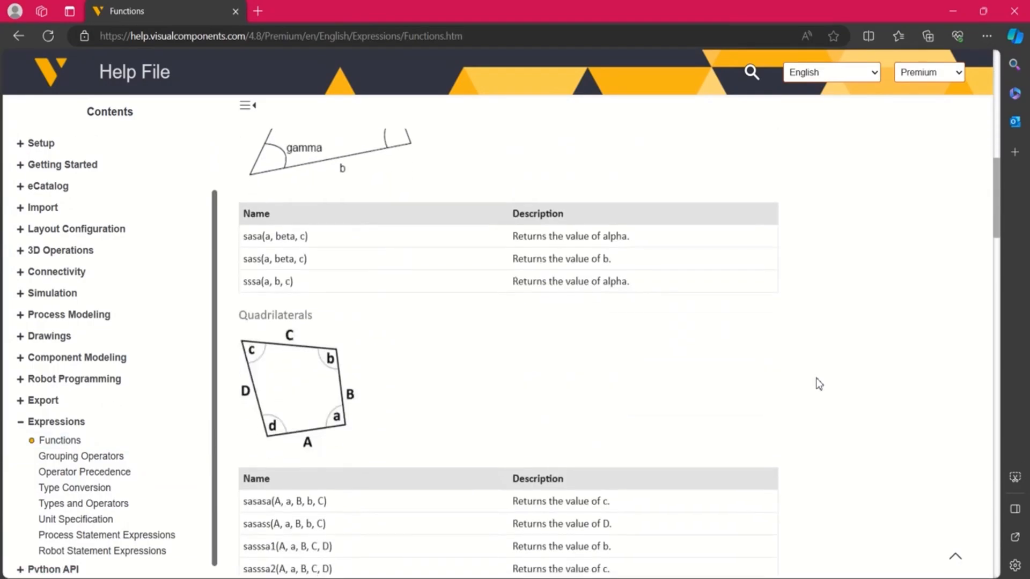
scroll("down", 3)
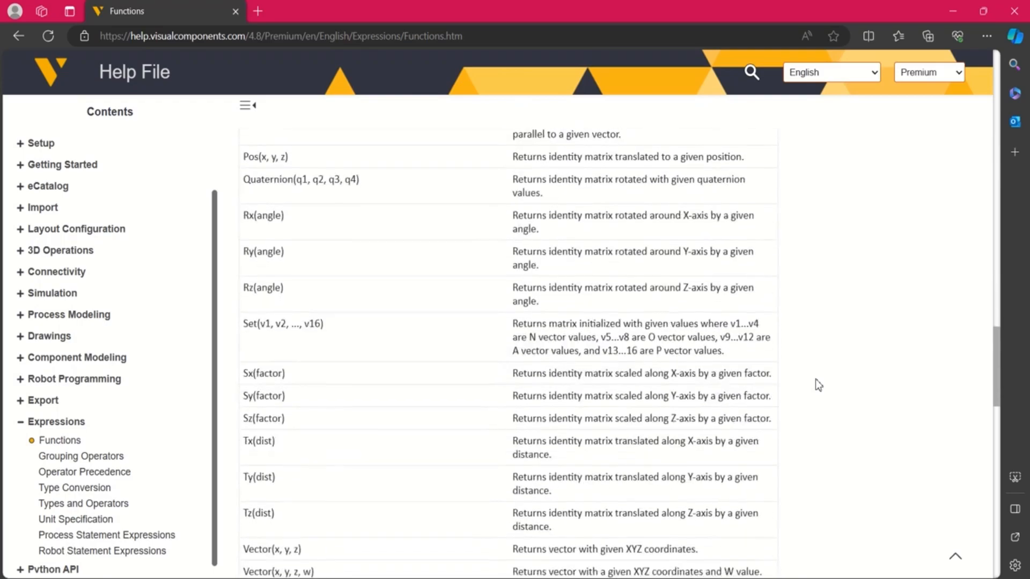
scroll("down", 3)
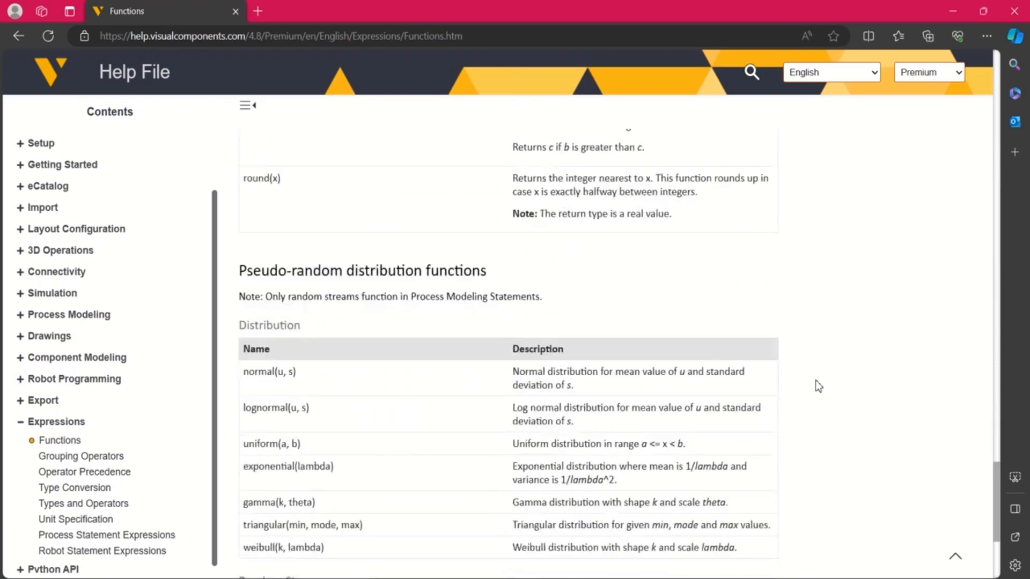